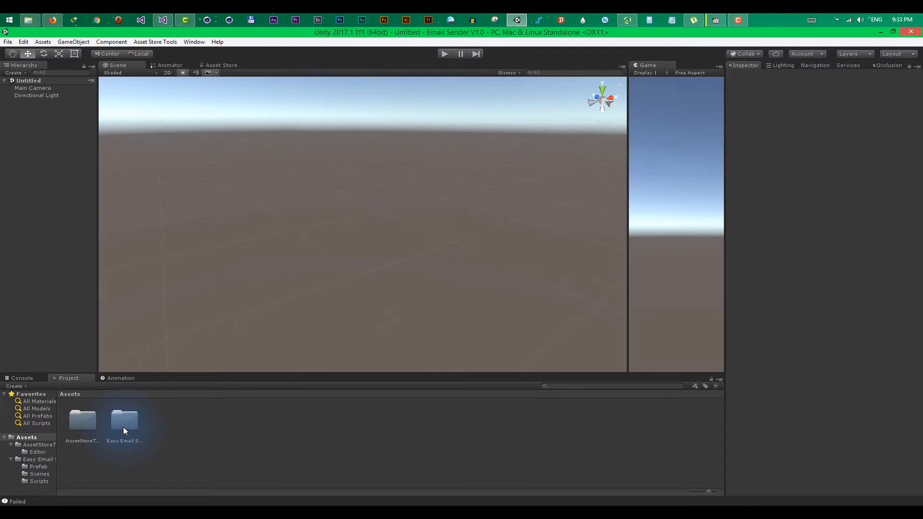
Step: Browse the Easy Email Sender V1.0 package's Scenes folder, then go to its Prefab folder
double_click(124, 421)
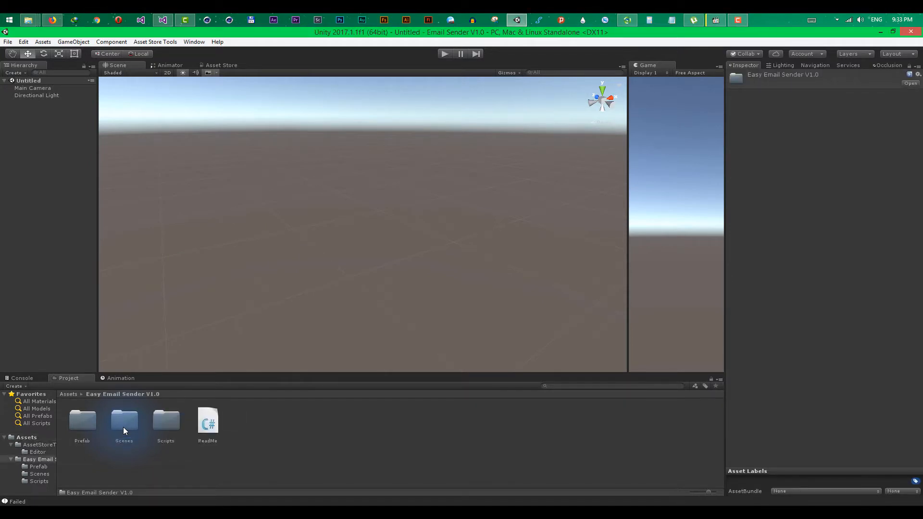
double_click(124, 421)
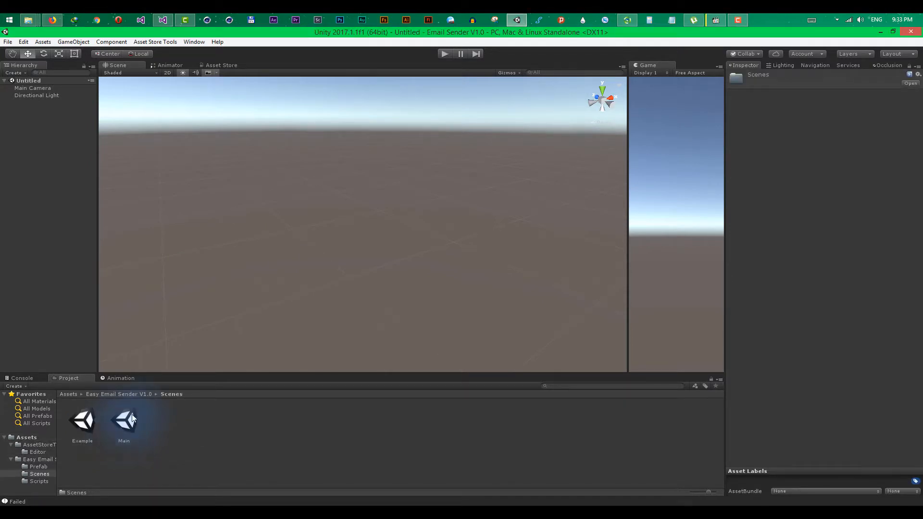
left_click(38, 480)
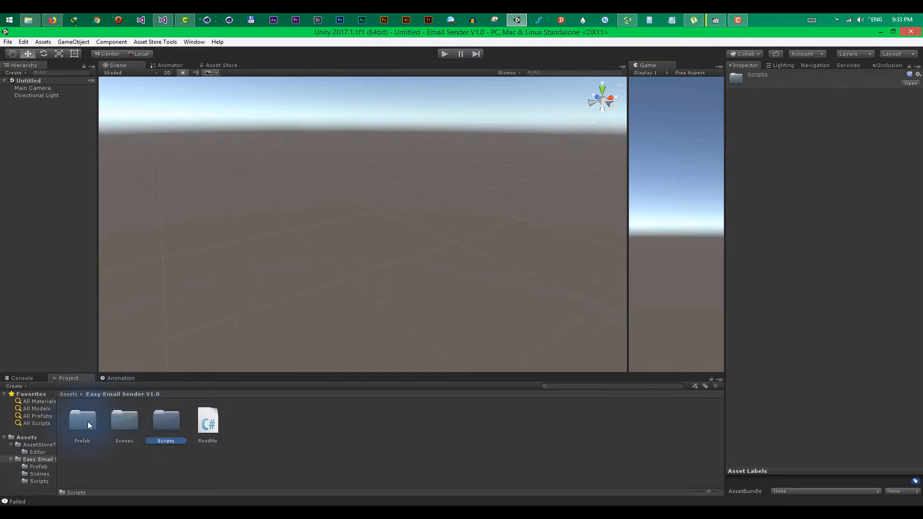
left_click(8, 42)
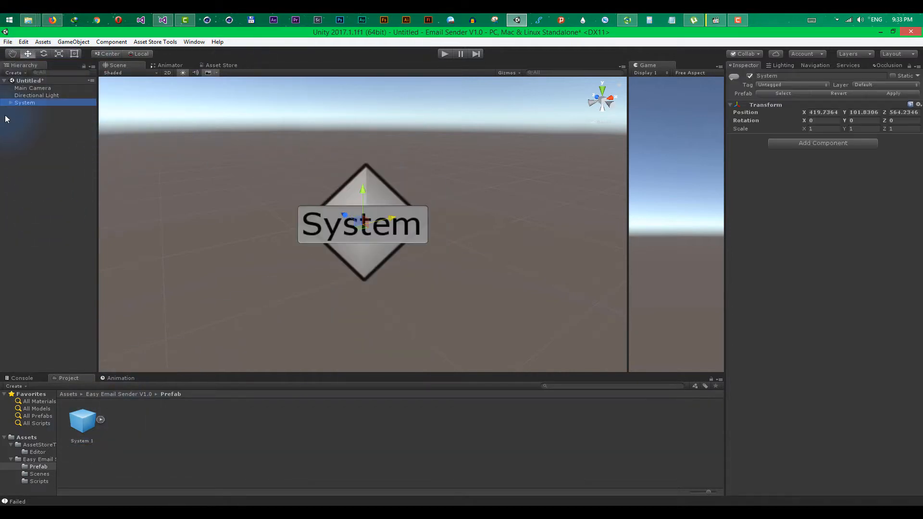
Step: Select the Easy_Email_Sender object inside System to show its Email Sender script
left_click(41, 109)
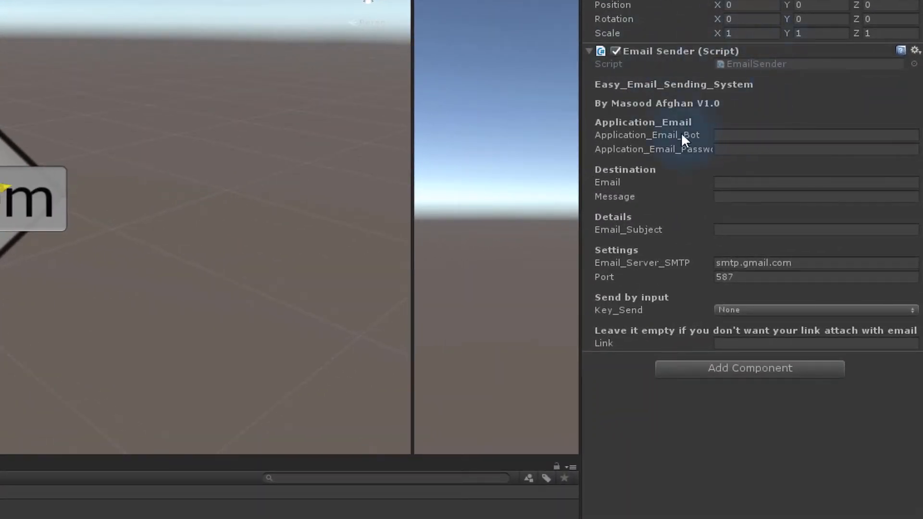
left_click(813, 134)
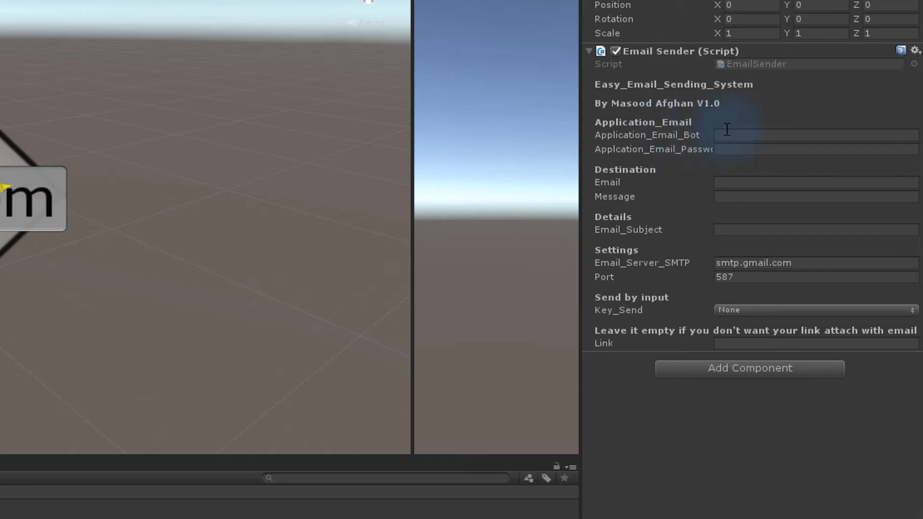
left_click(815, 134)
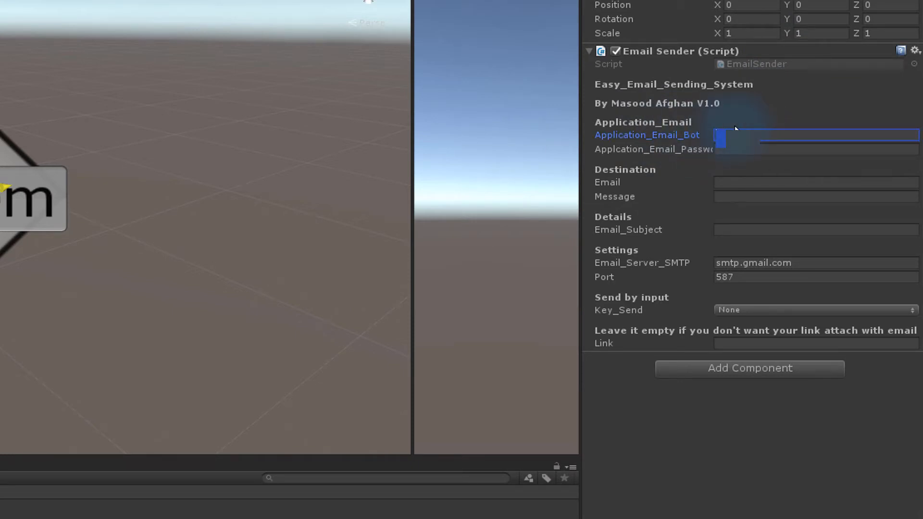
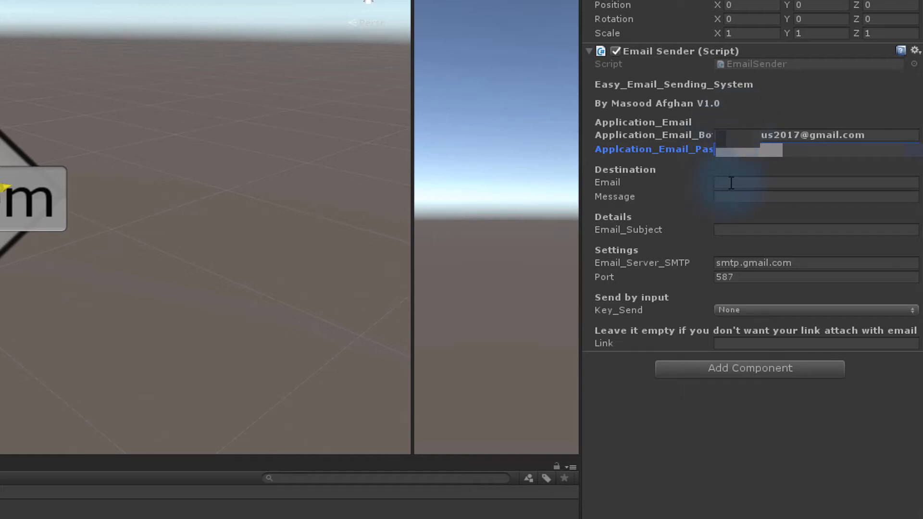
left_click(815, 181)
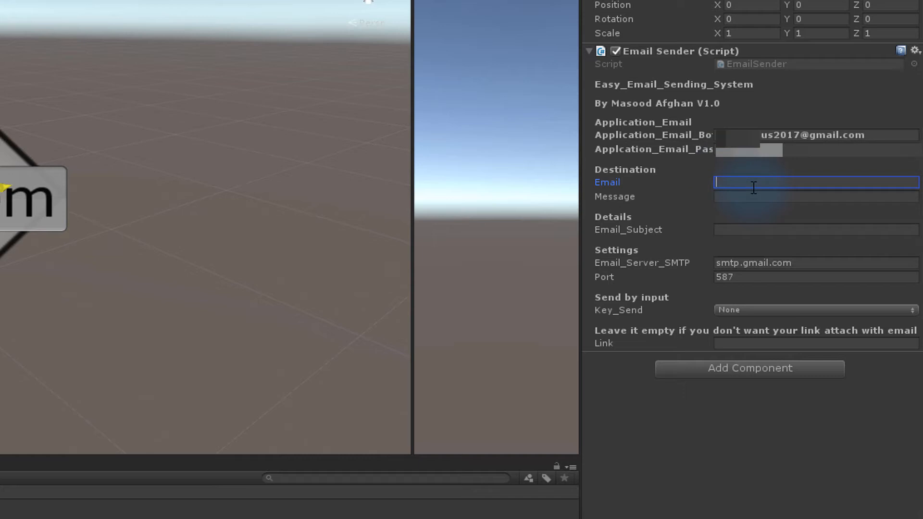
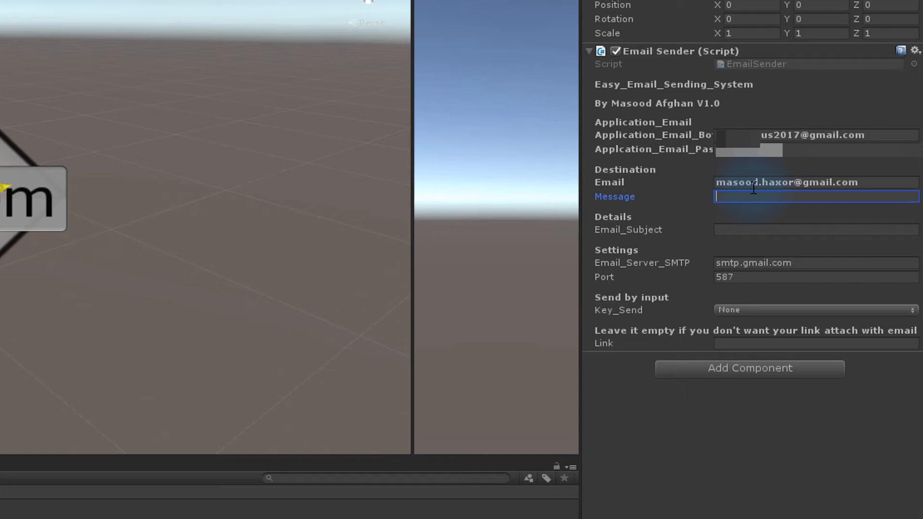
type("Hekki")
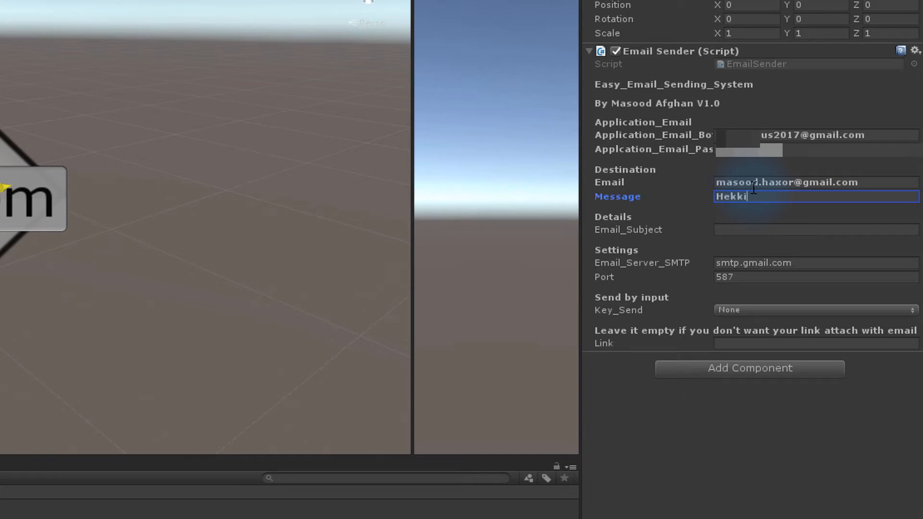
type("Hello")
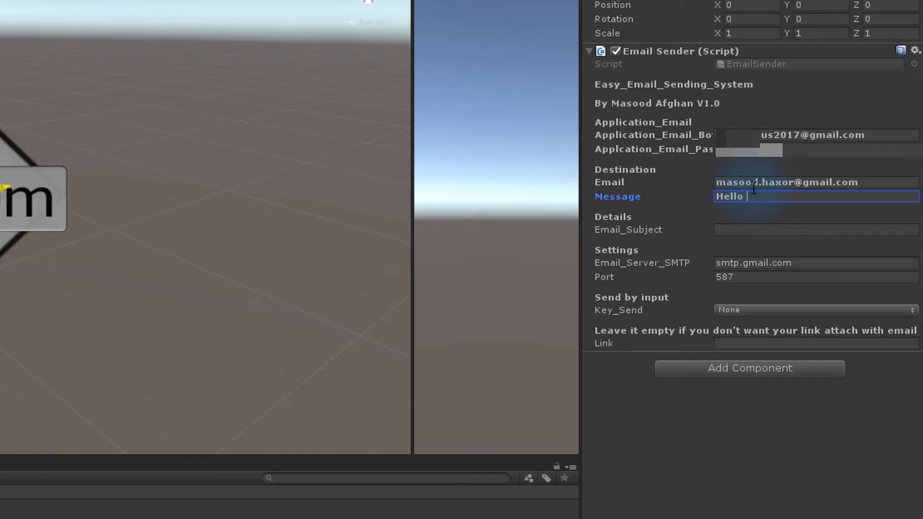
type("World!")
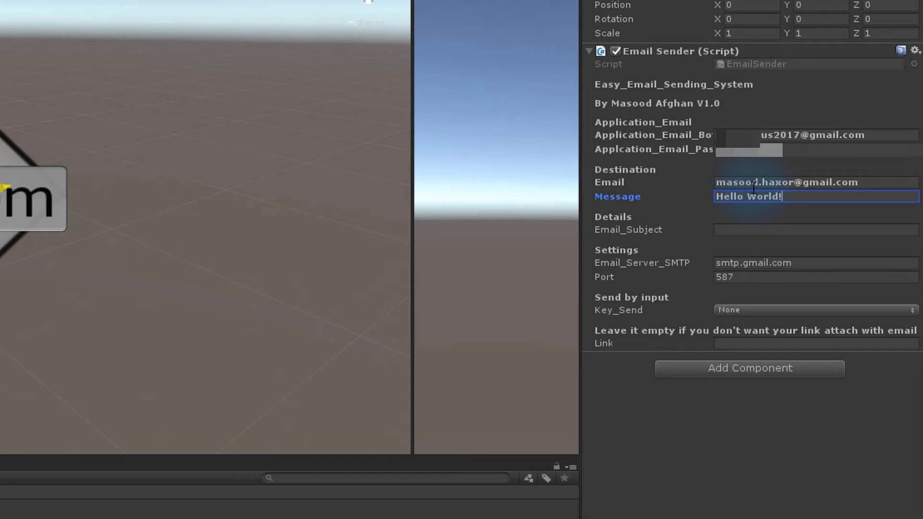
Step: Set the subject 'important !' and the link line 'for more information go to google.co…'
left_click(815, 229)
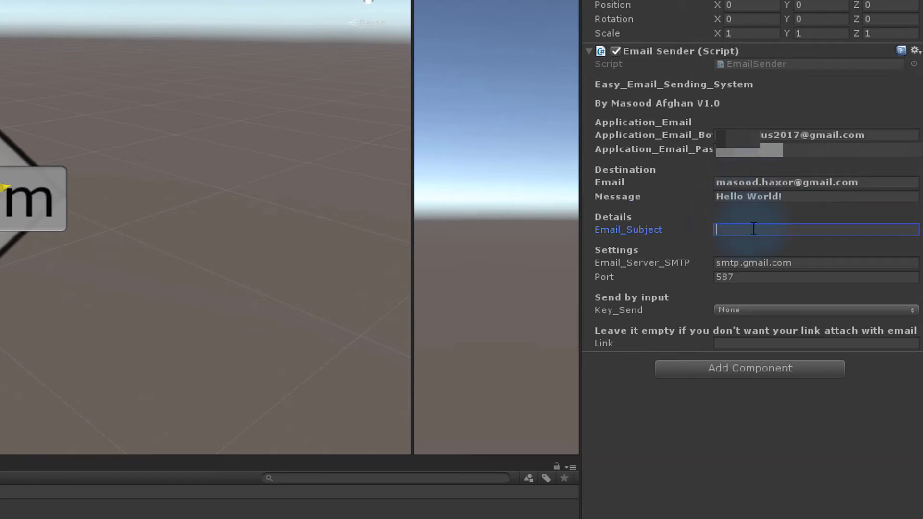
type("important")
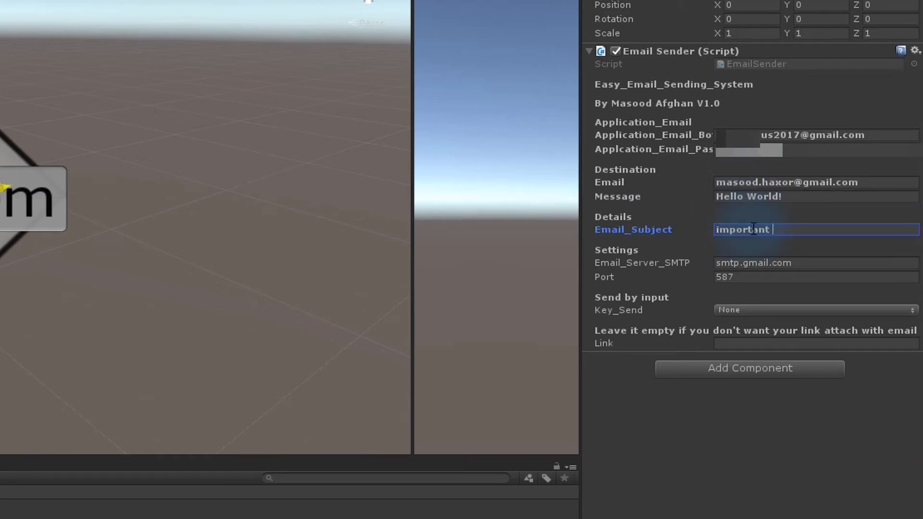
type("!")
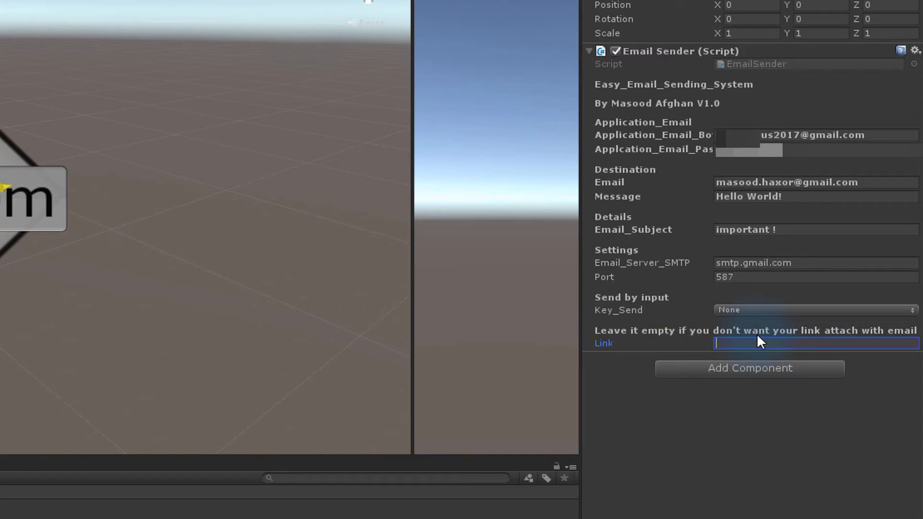
type("for mo")
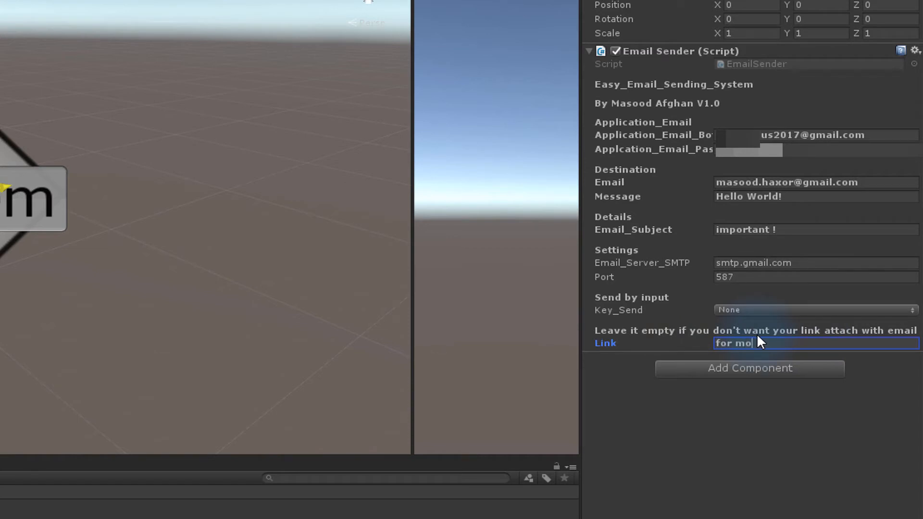
type("re information go to")
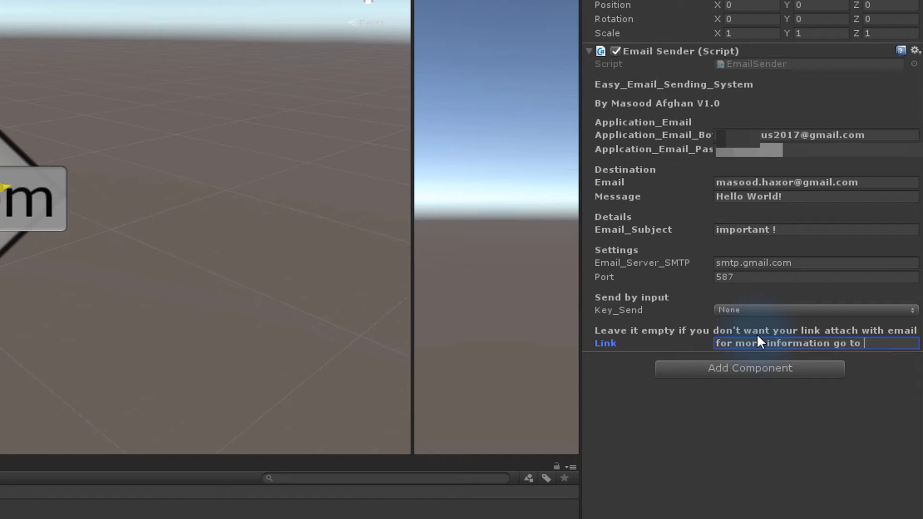
type("google.ci")
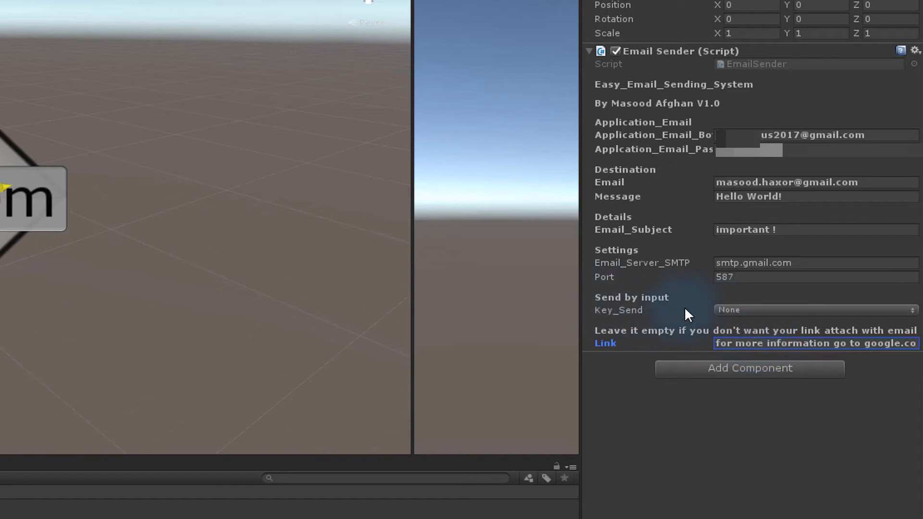
Step: Choose Z from the Key_Send dropdown as the key that sends the email
left_click(815, 309)
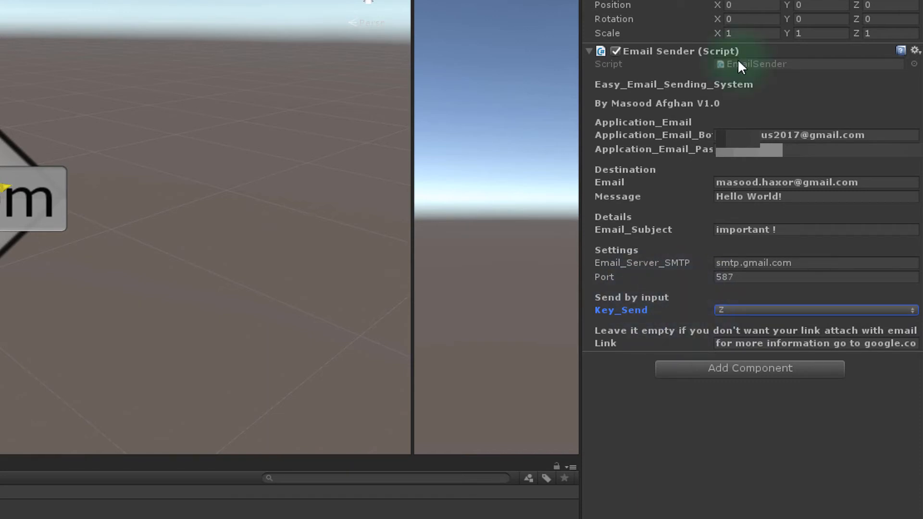
mouse_move(700, 238)
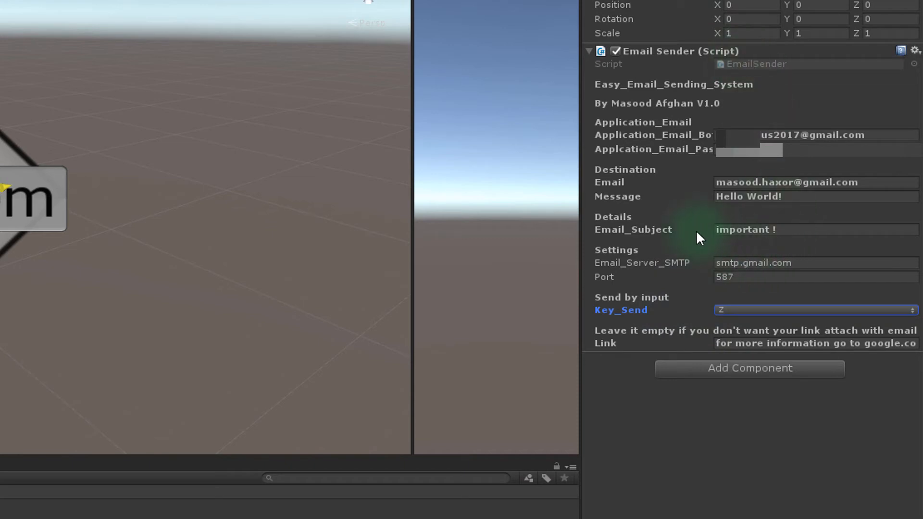
left_click(816, 262)
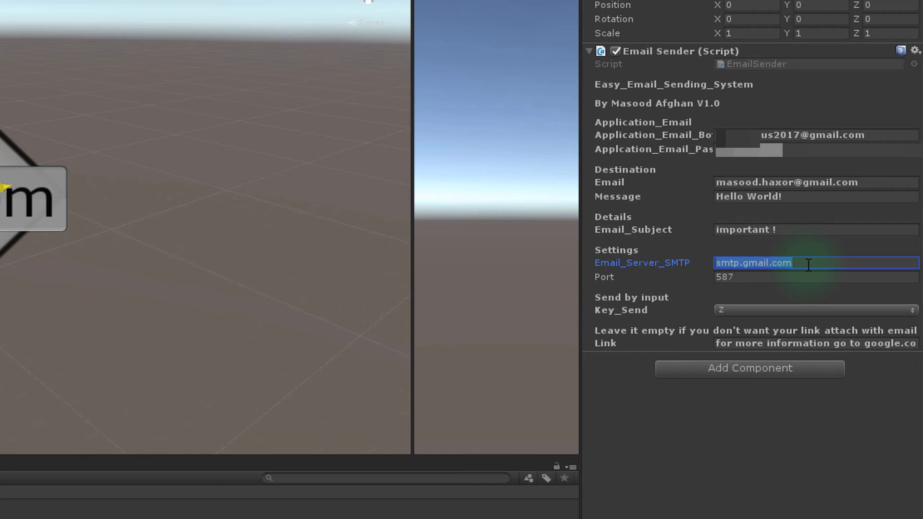
left_click(812, 135)
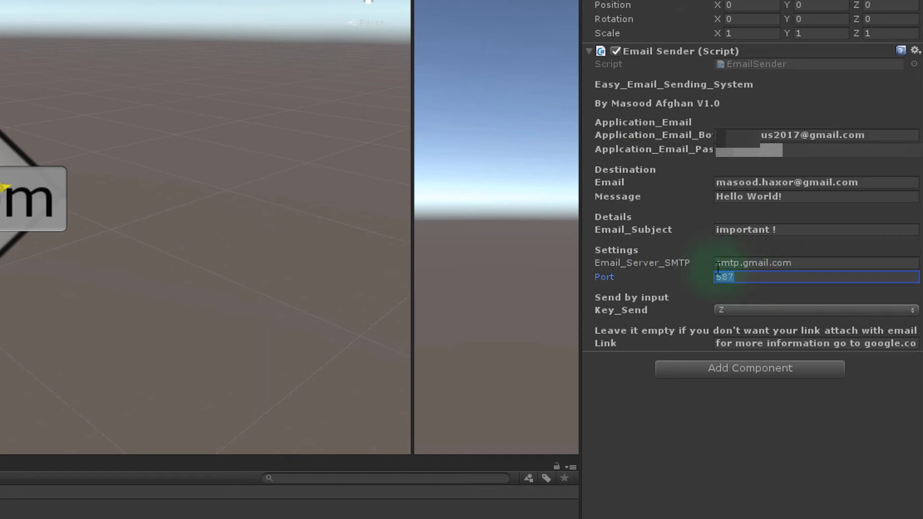
left_click(812, 262)
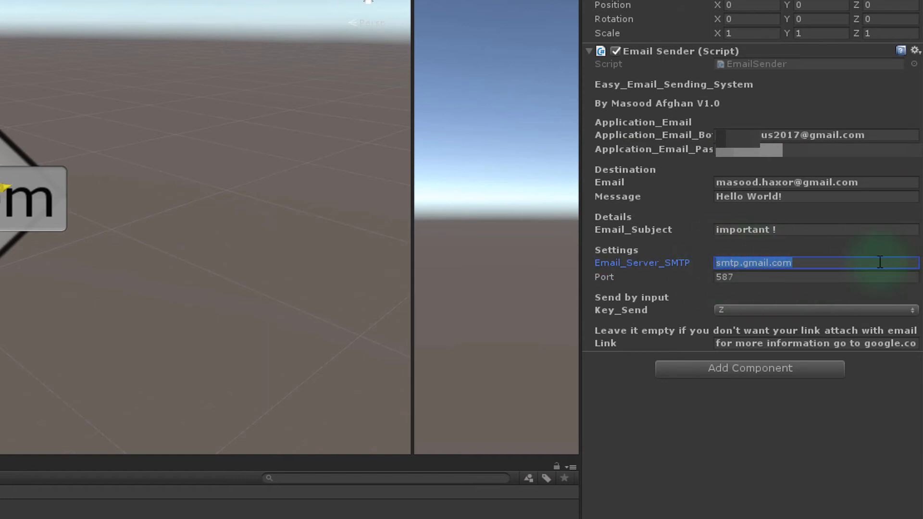
key("Tab")
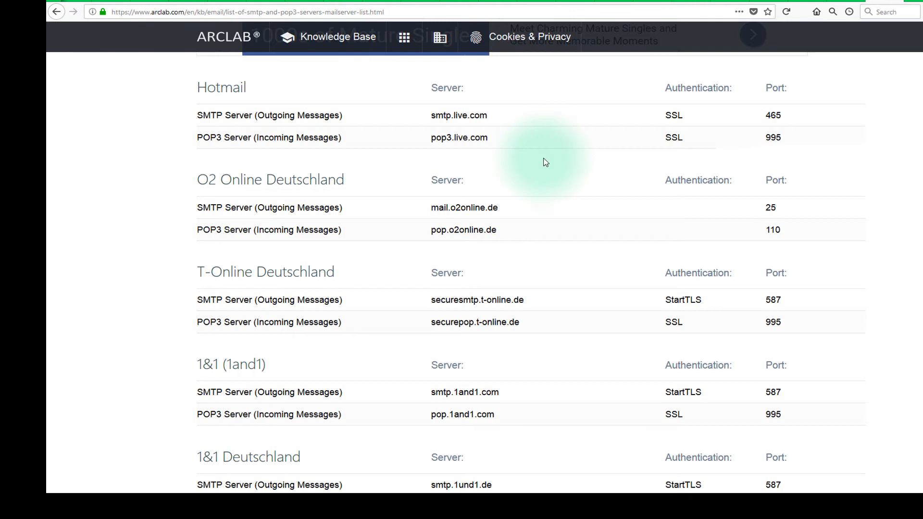
scroll("down", 3)
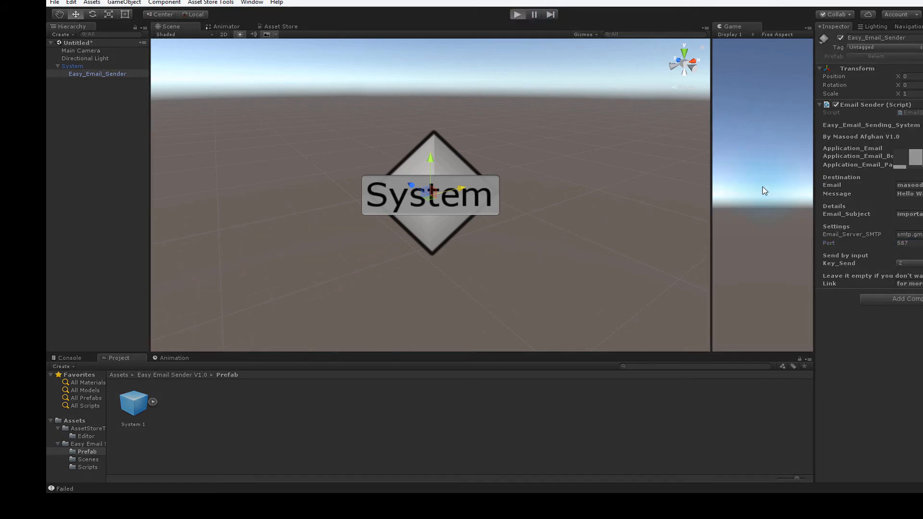
Step: Play the scene, send the email, and inspect the 'Sent' console log entry
left_click(517, 14)
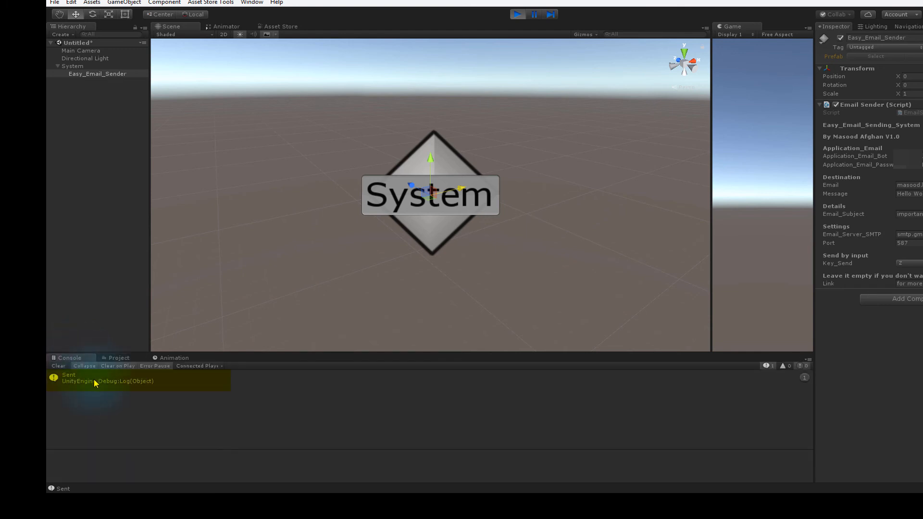
left_click(382, 381)
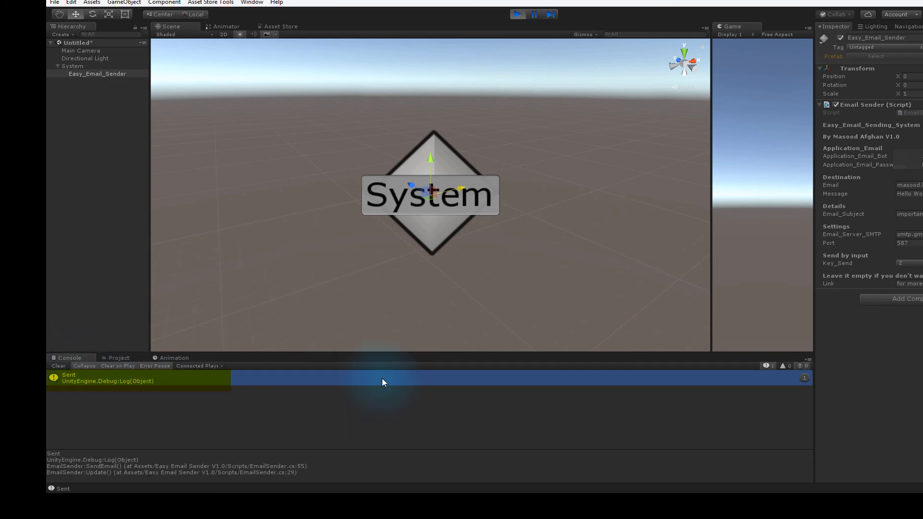
left_click(138, 377)
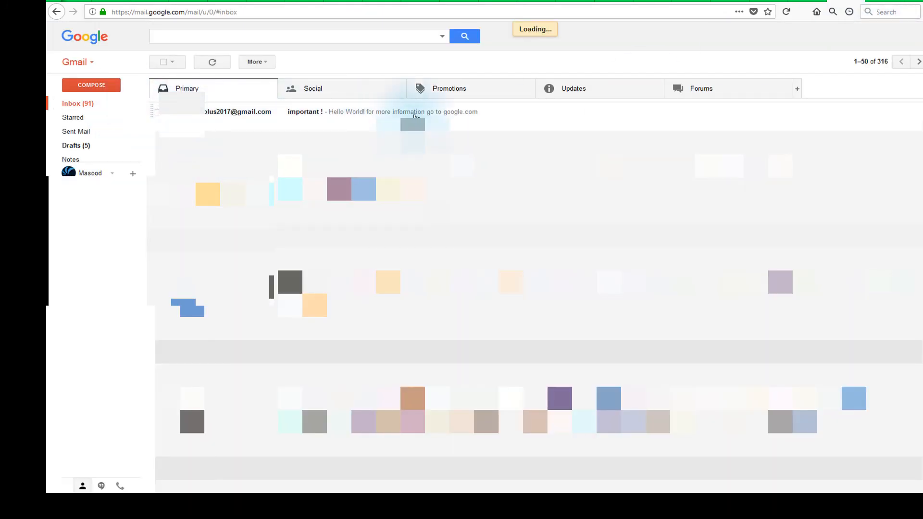
Step: View the 'important !' email reading 'Hello World! for more information go to google.com'
left_click(382, 112)
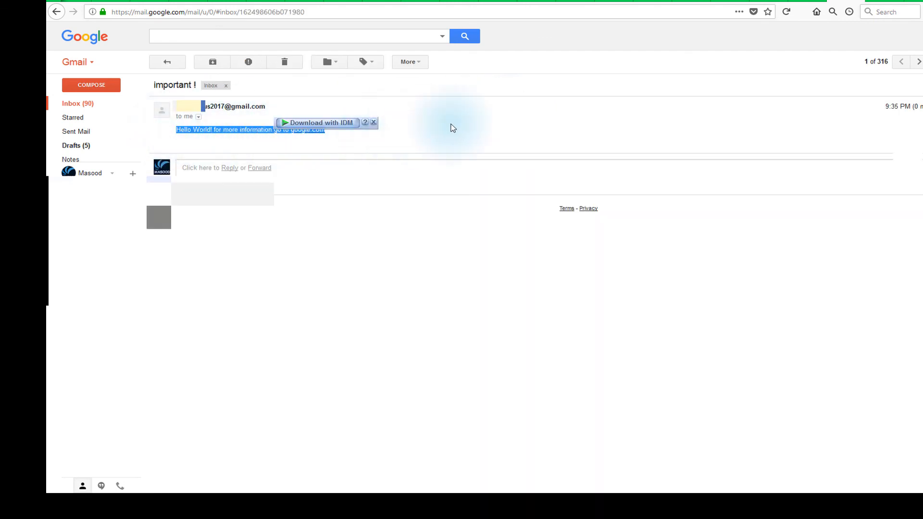
left_click(373, 122)
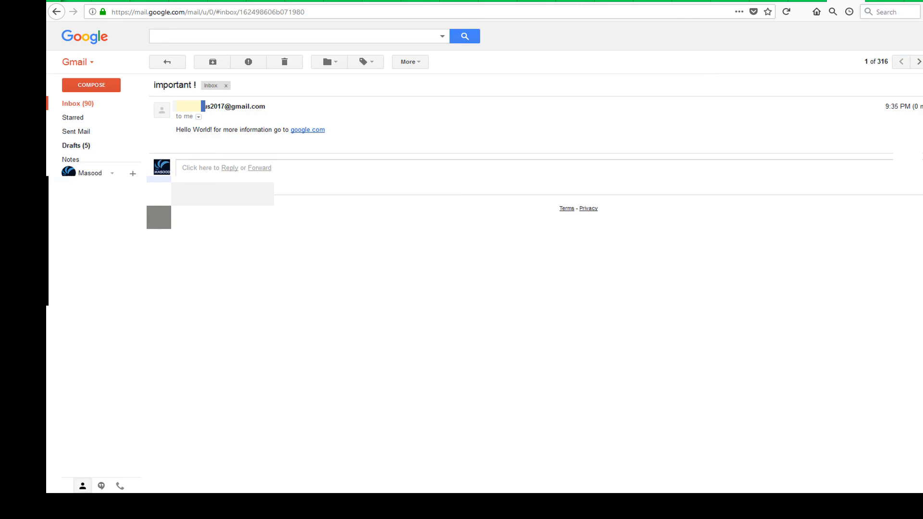